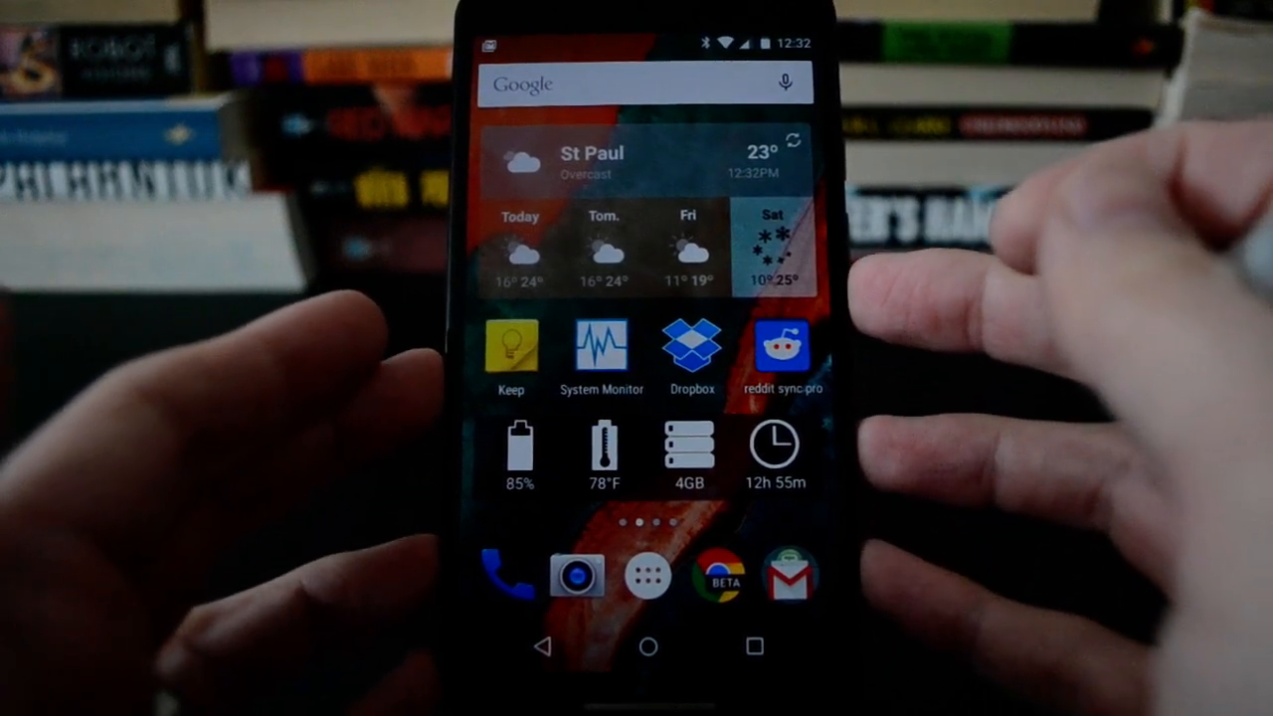
Step: Preview the Priority interruption mode in the volume popup, then launch the Settings app
{"action": "left_click_drag", "start_coordinate": [646, 30], "coordinate": [646, 119]}
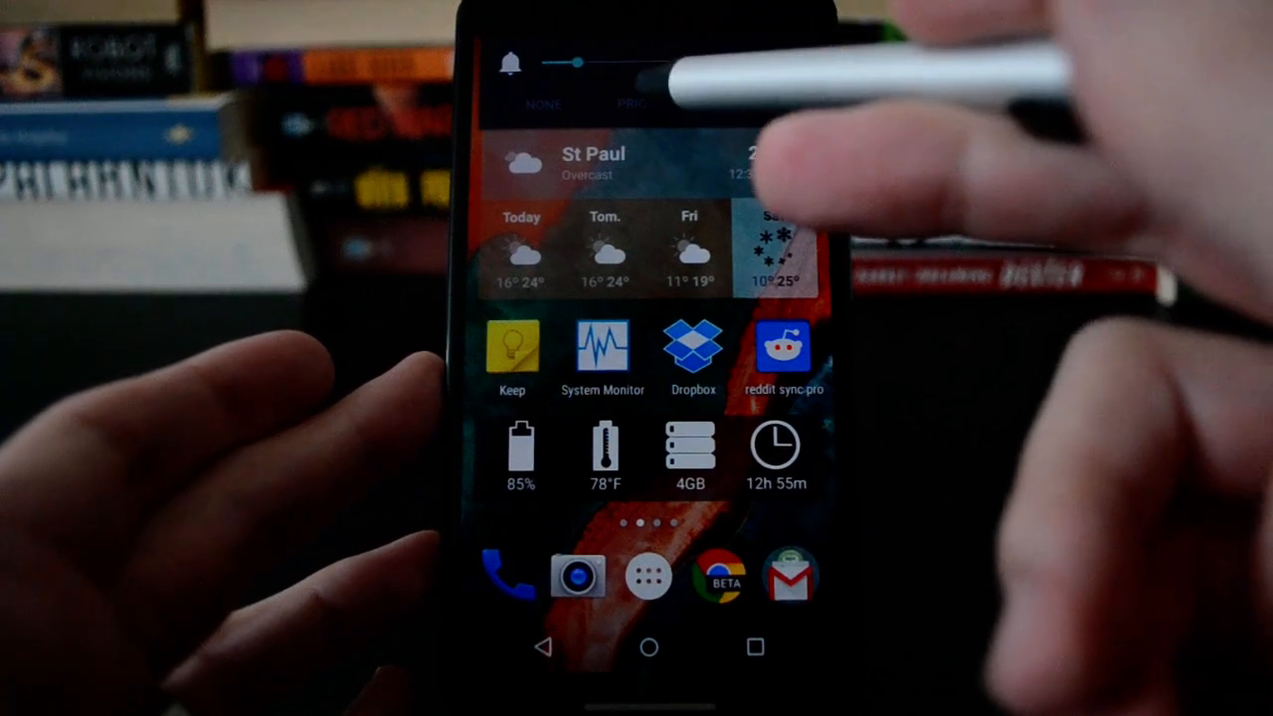
{"action": "left_click", "coordinate": [644, 104]}
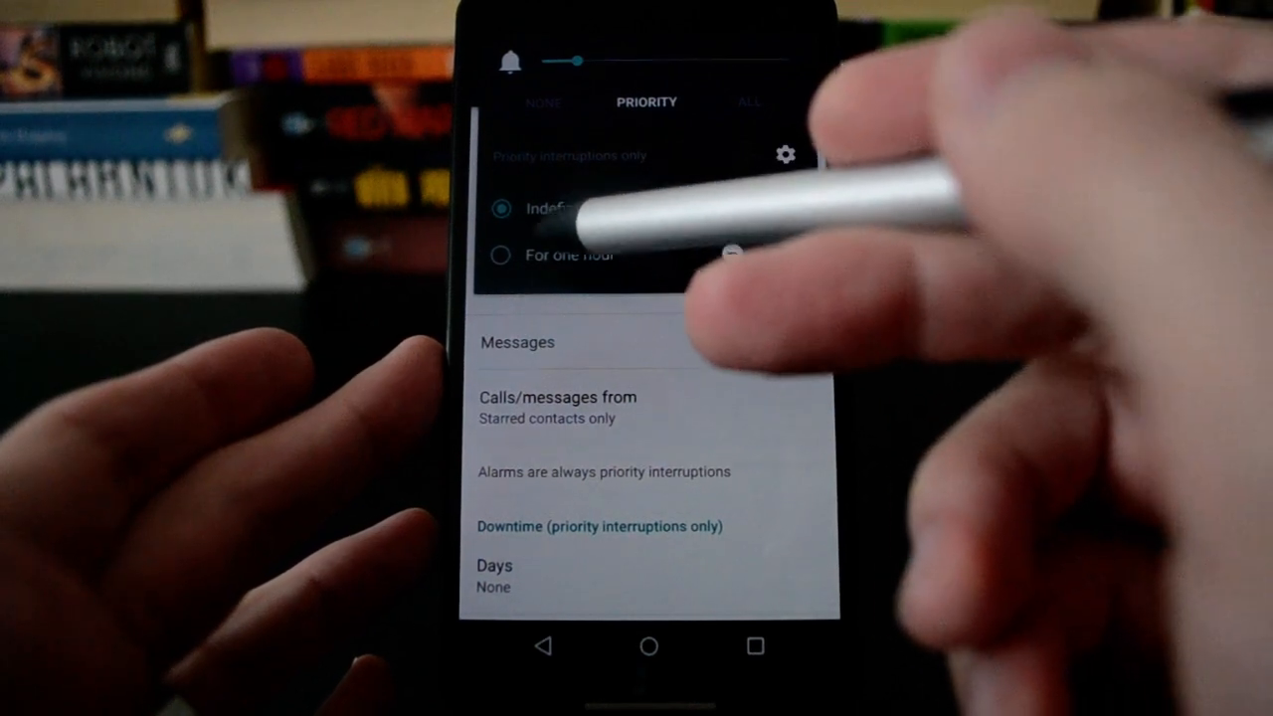
{"action": "left_click", "coordinate": [500, 255]}
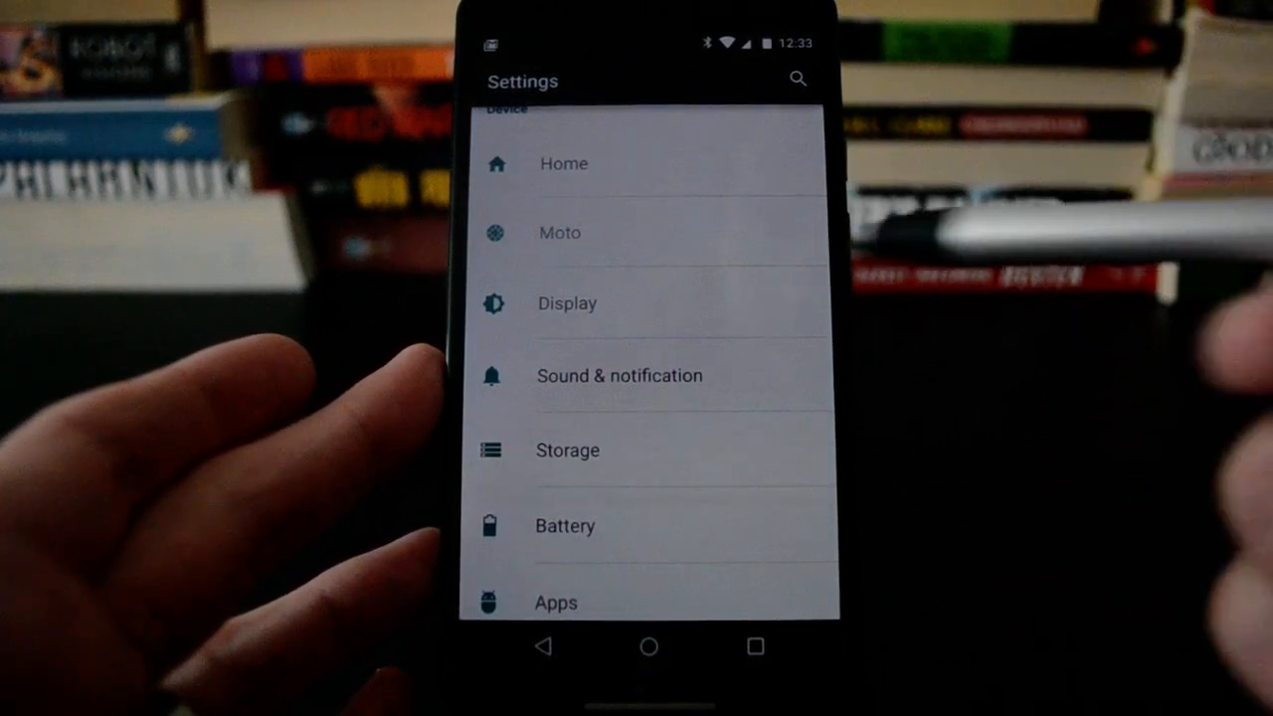
Step: Go to Sound & notification and open the Interruptions page
{"action": "left_click", "coordinate": [618, 375]}
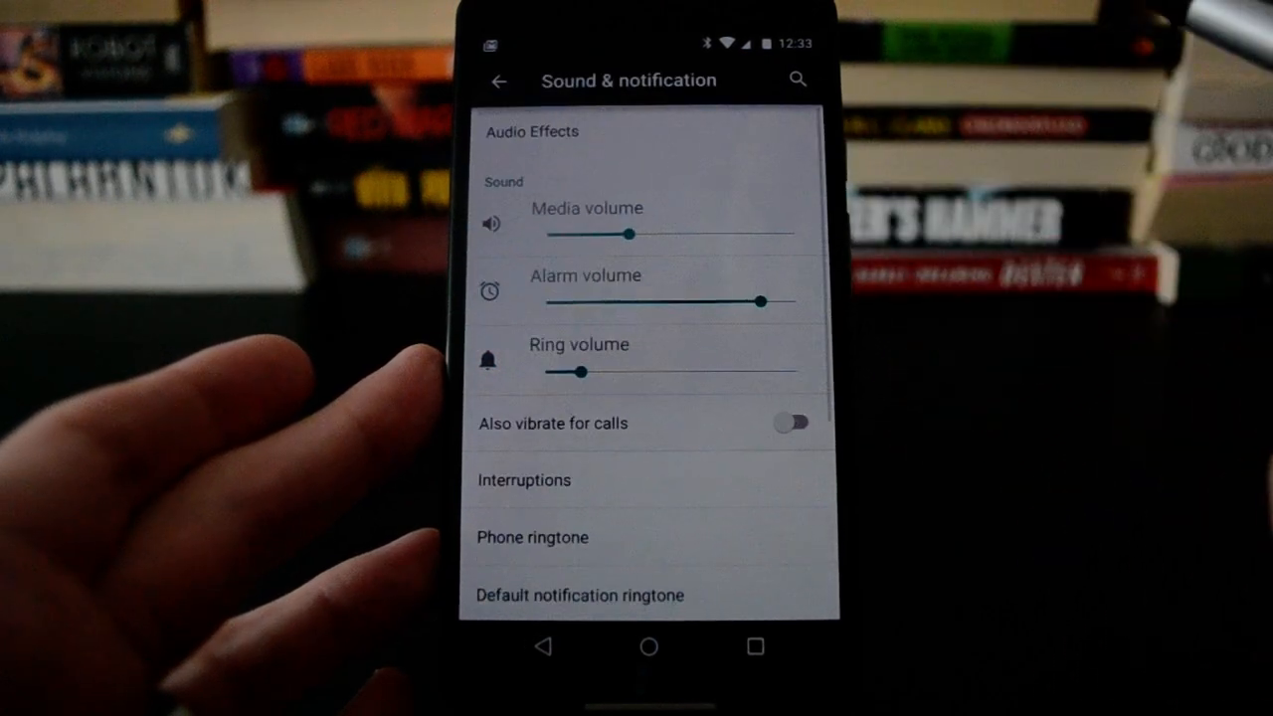
{"action": "scroll", "scroll_direction": "up", "scroll_amount": 3}
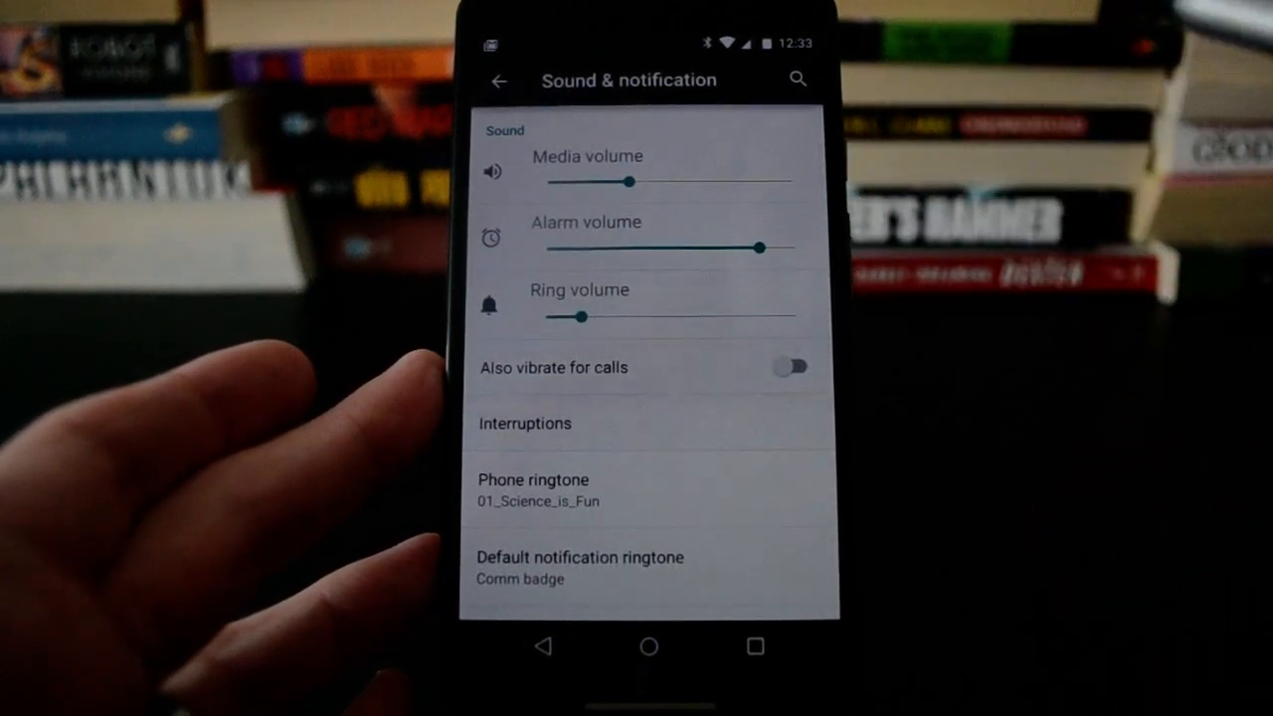
{"action": "left_click", "coordinate": [525, 423]}
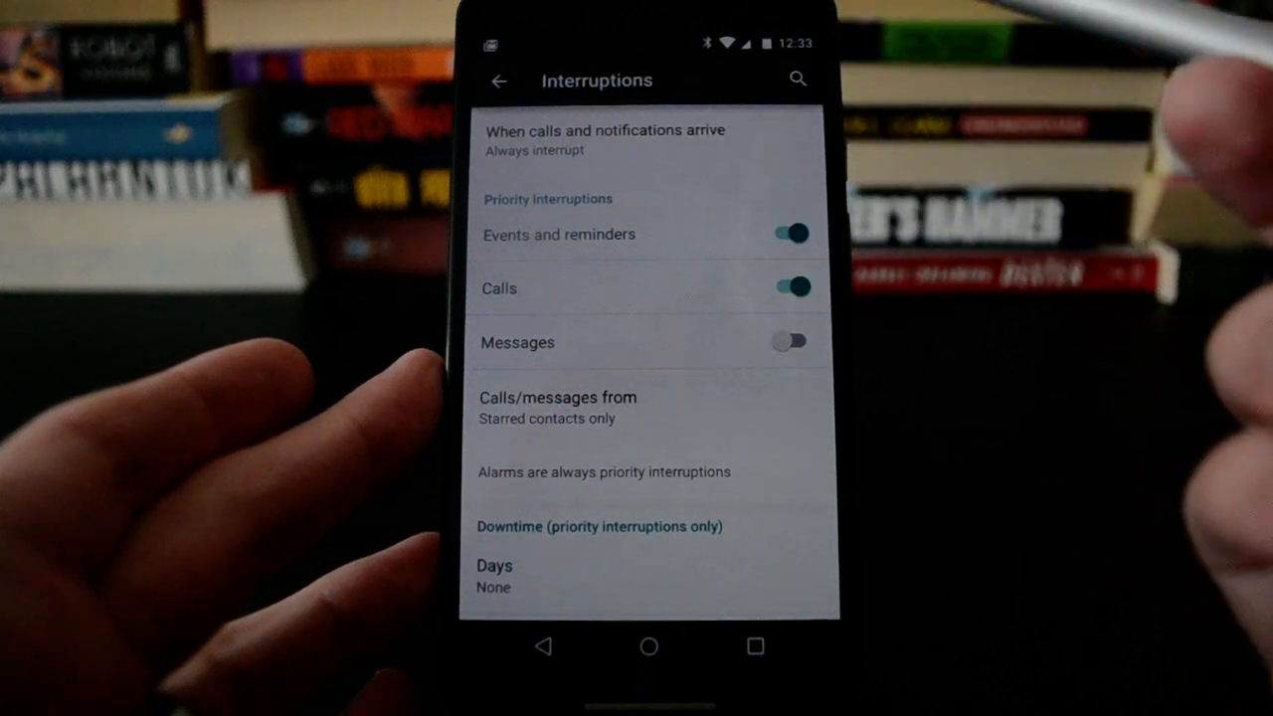
Step: View the interruption mode choices and keep calls/messages limited to starred contacts, then go back
{"action": "left_click", "coordinate": [604, 139]}
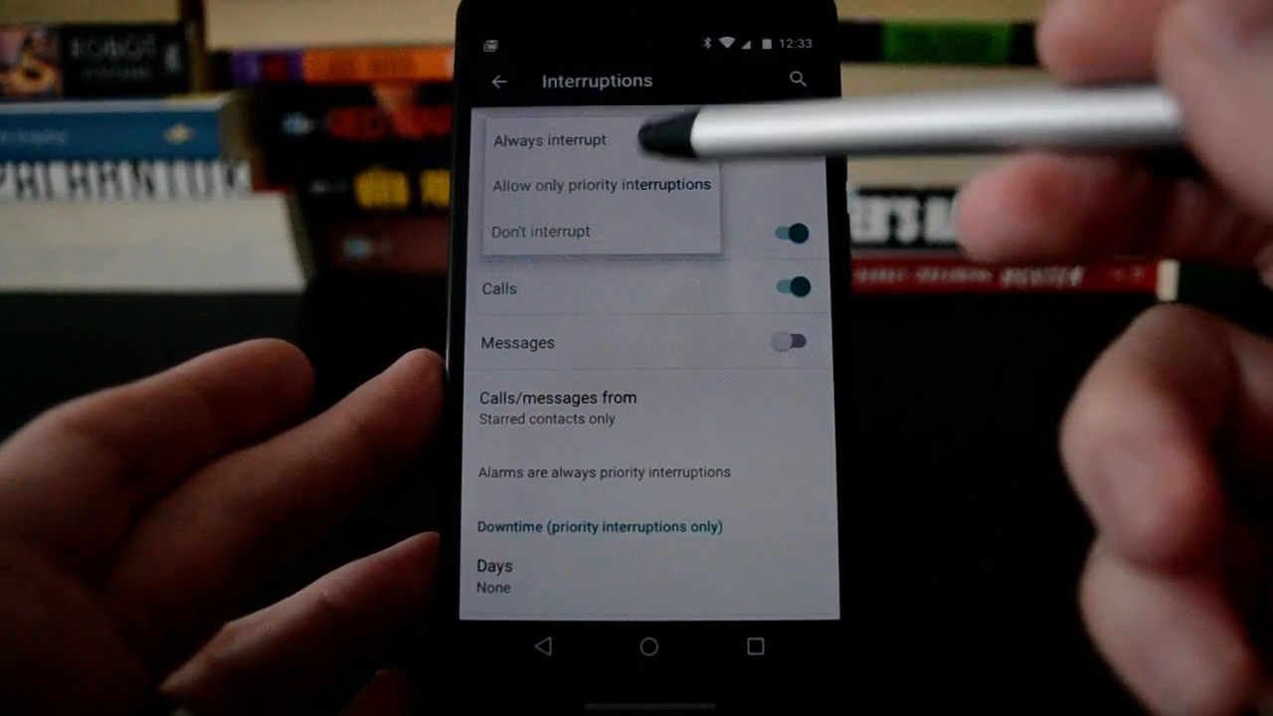
{"action": "left_click", "coordinate": [549, 139]}
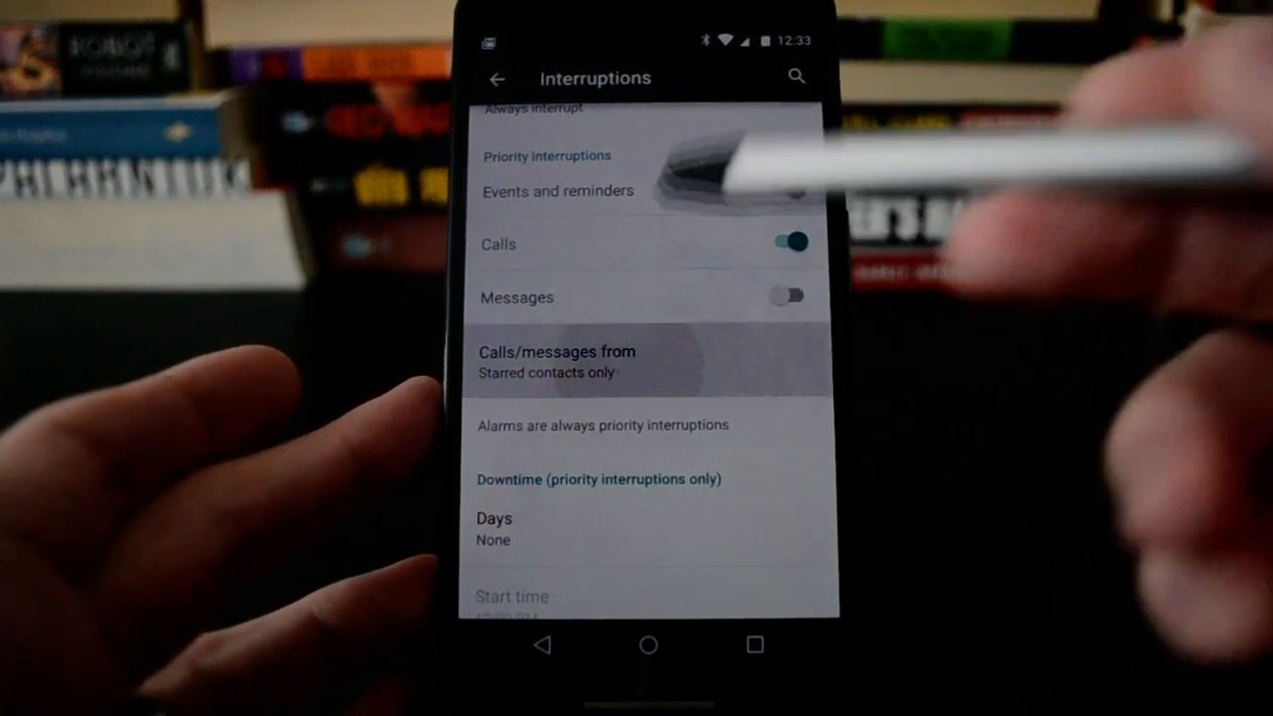
{"action": "left_click", "coordinate": [556, 360]}
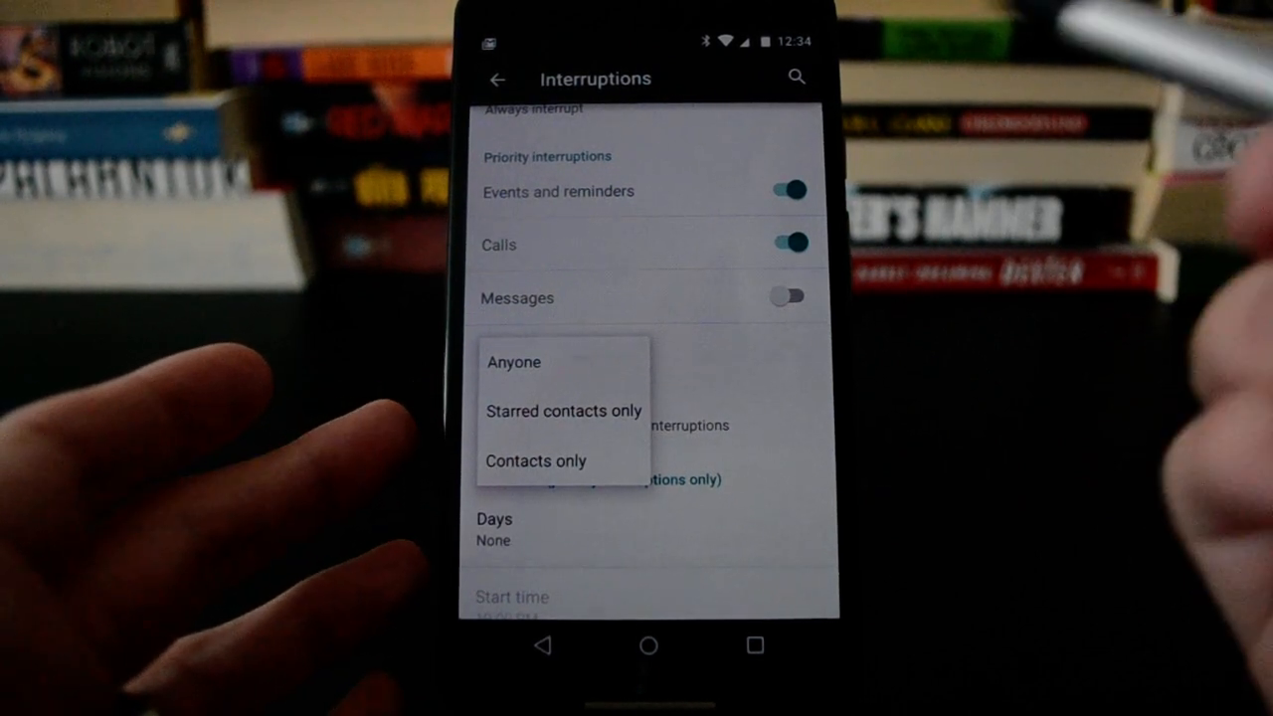
{"action": "left_click", "coordinate": [563, 410]}
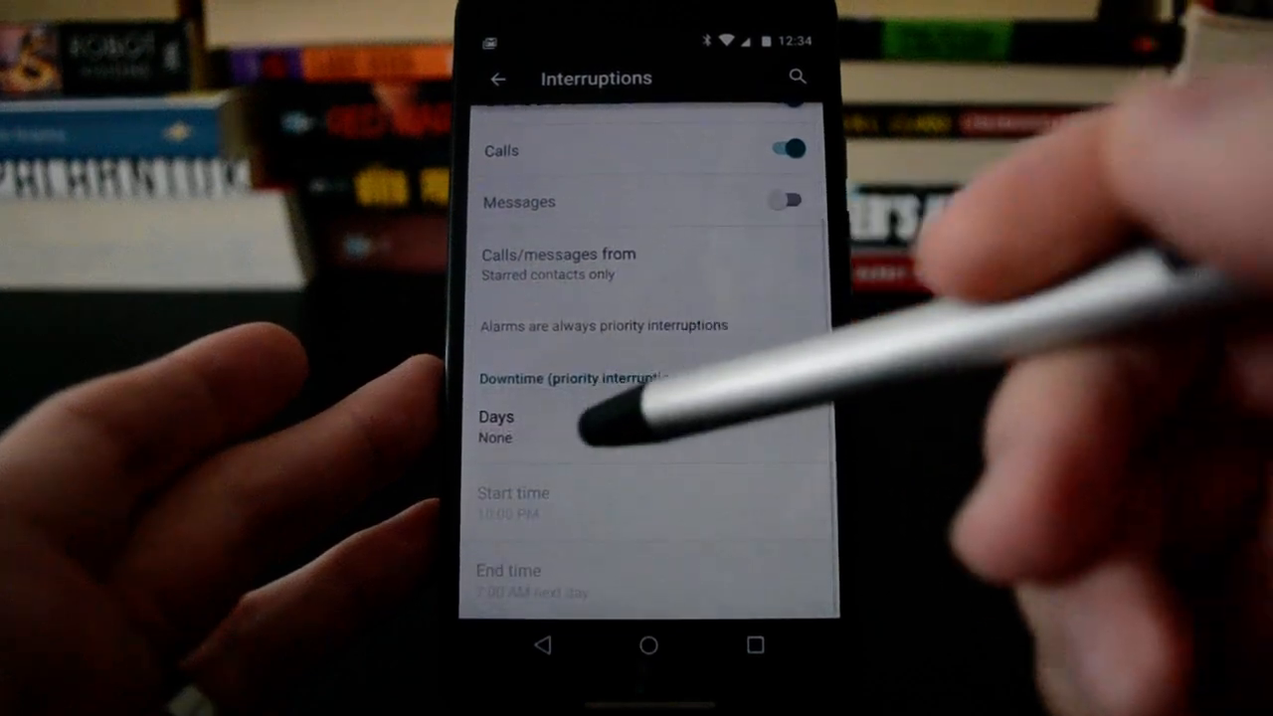
{"action": "left_click", "coordinate": [495, 428]}
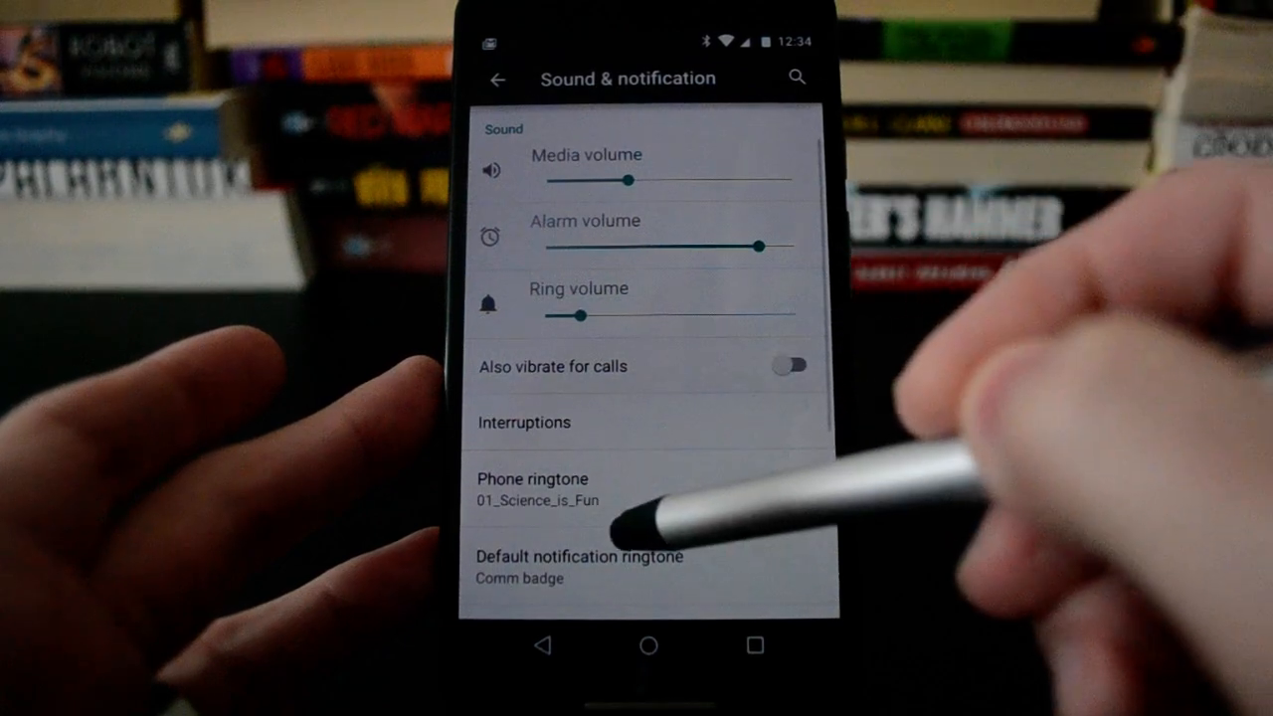
Step: Open App notifications and select Dropbox's notification settings
{"action": "scroll", "scroll_direction": "down", "scroll_amount": 3}
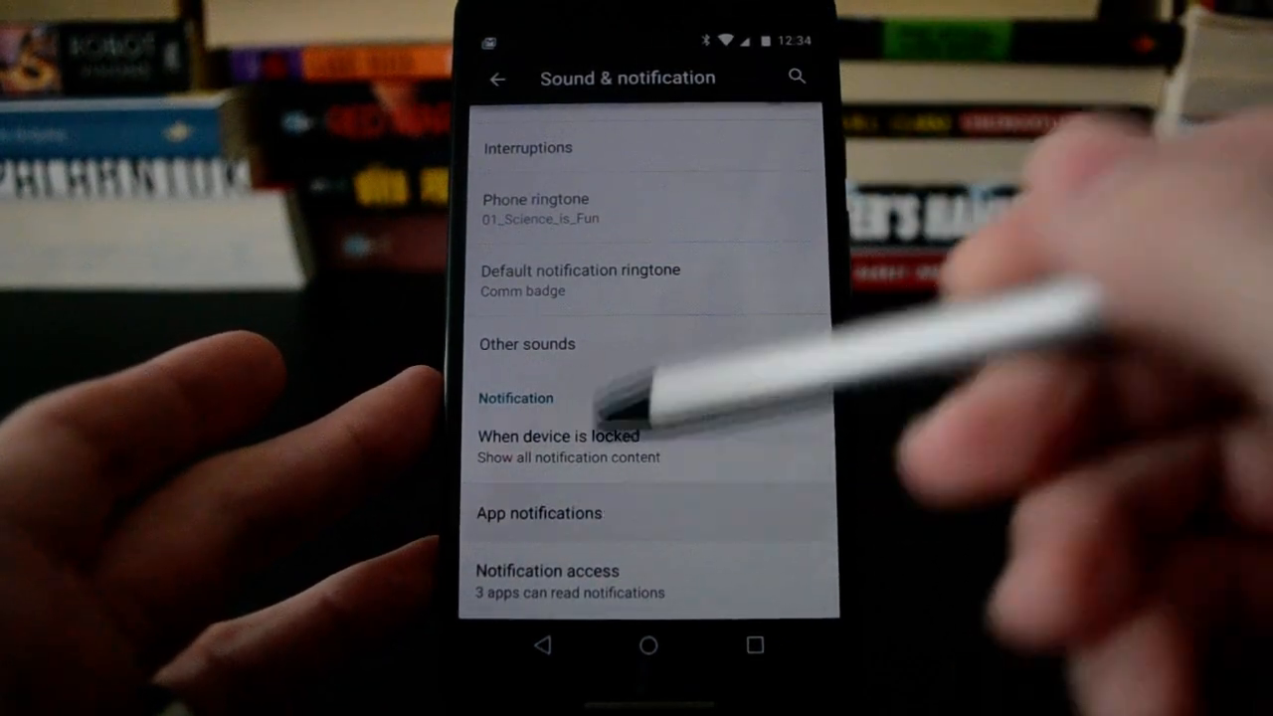
{"action": "left_click", "coordinate": [539, 513]}
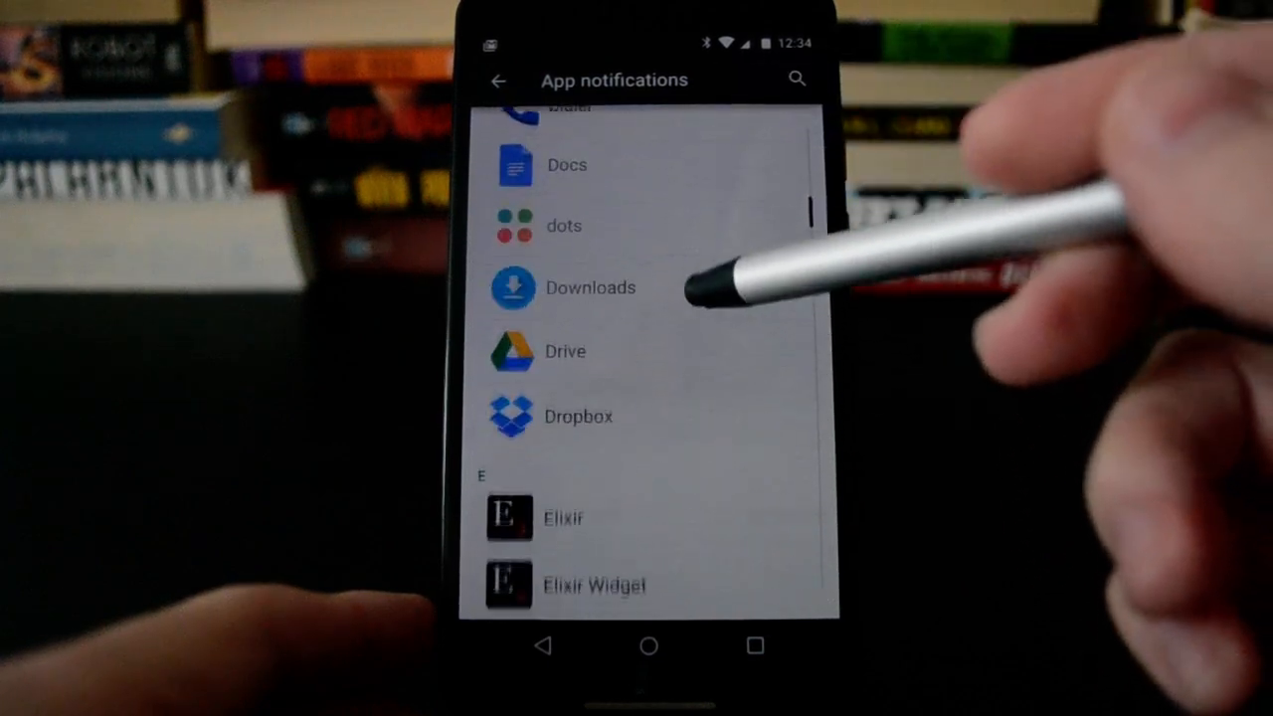
{"action": "left_click", "coordinate": [577, 415]}
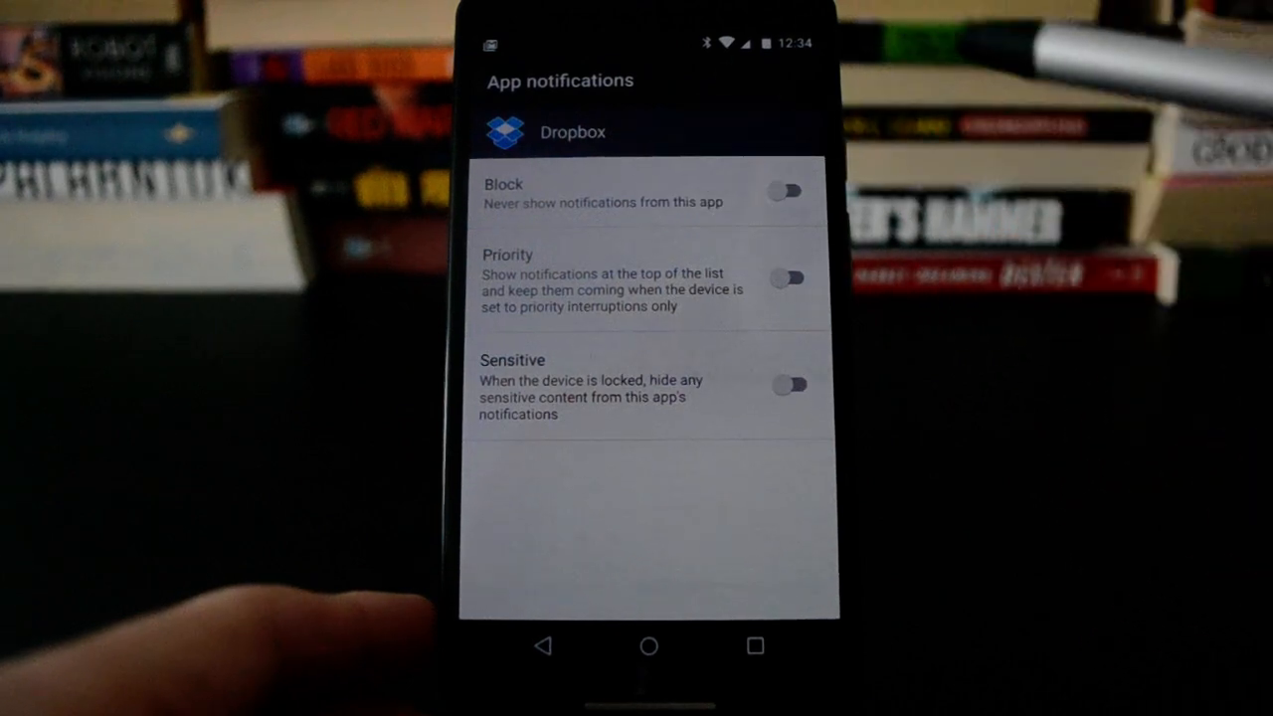
Step: Toggle Block on and off for Dropbox, turn on Priority, and return
{"action": "left_click", "coordinate": [786, 191]}
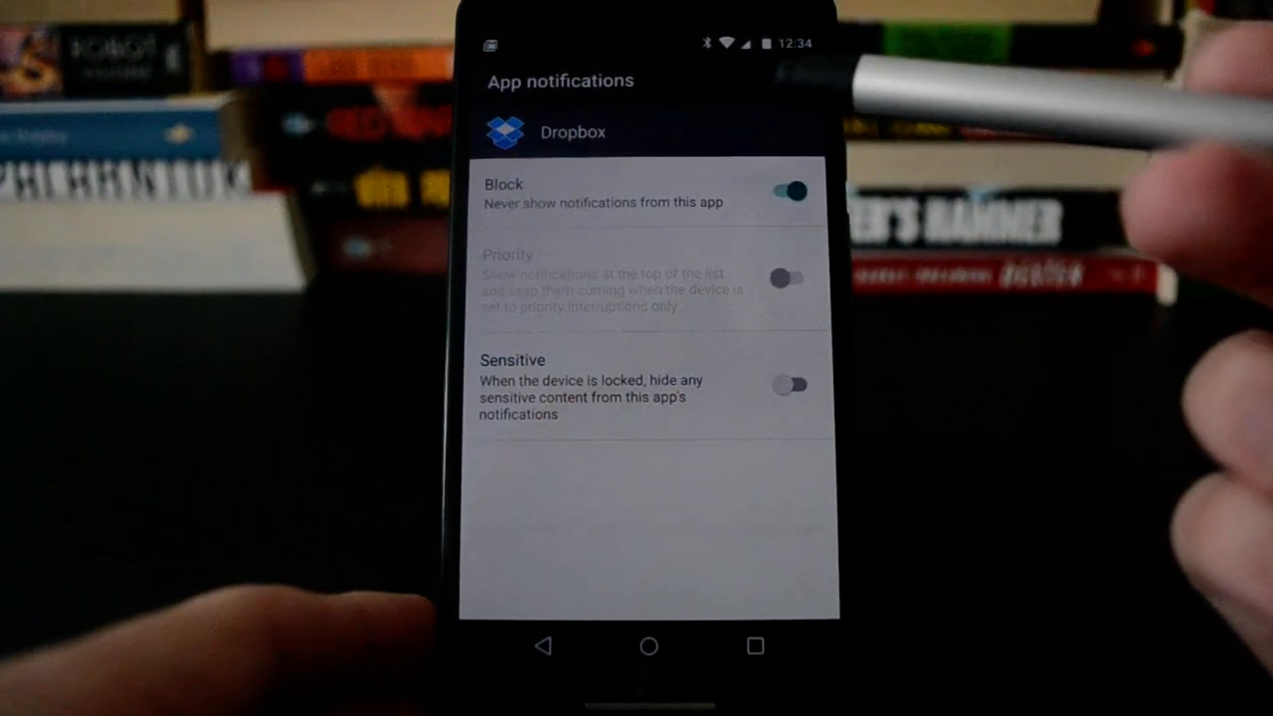
{"action": "left_click", "coordinate": [788, 191]}
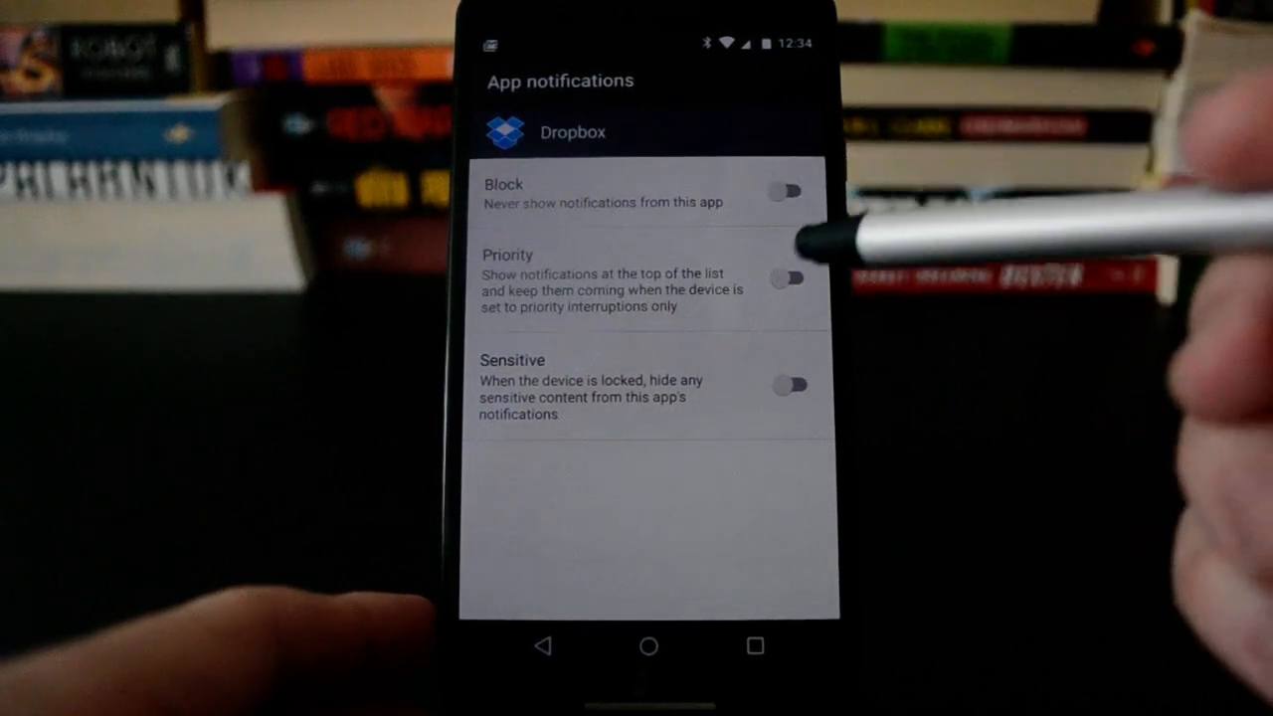
{"action": "left_click", "coordinate": [790, 276]}
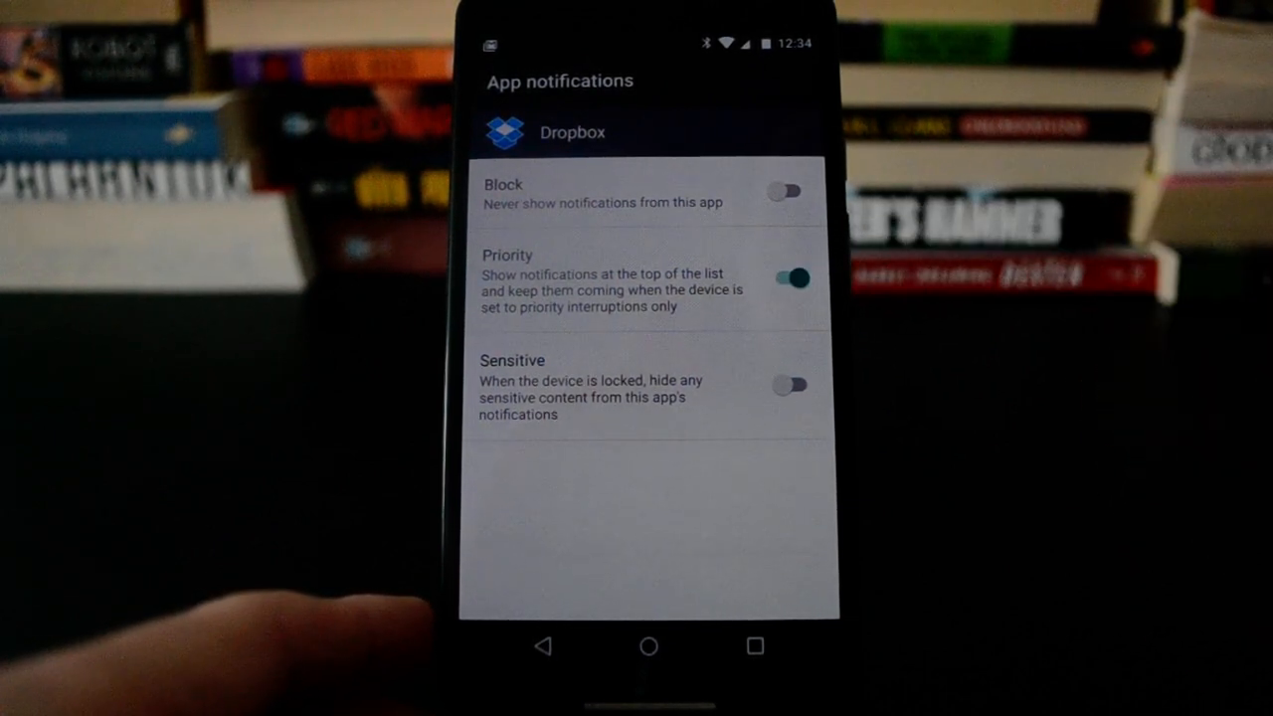
{"action": "left_click", "coordinate": [790, 278]}
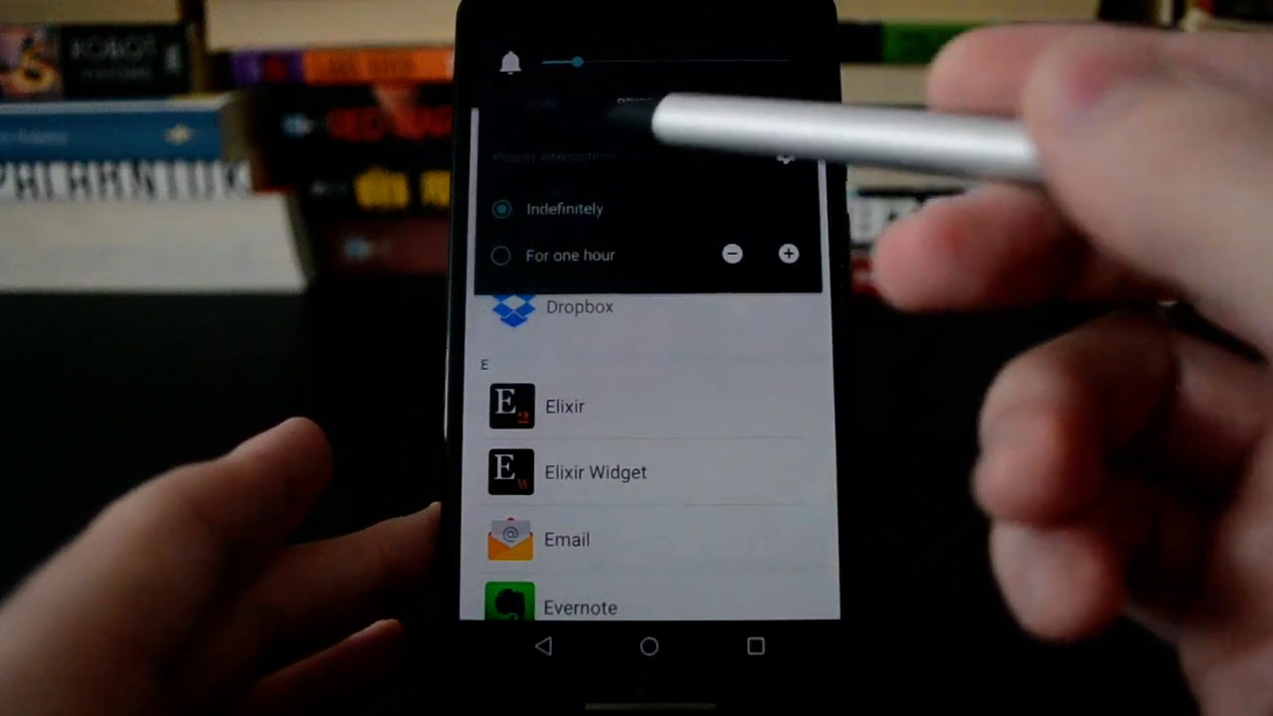
Step: Set incoming calls and notifications to Don't interrupt and open the downtime Days list
{"action": "left_click", "coordinate": [501, 255]}
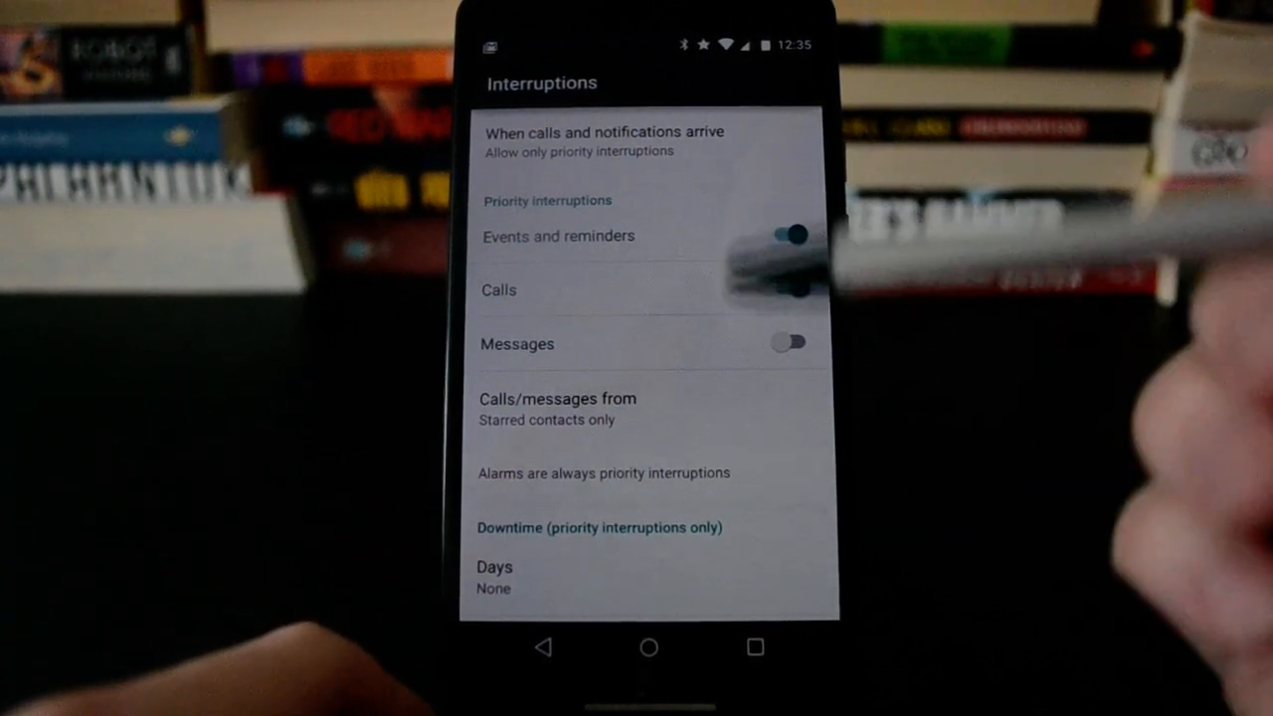
{"action": "scroll", "scroll_direction": "down", "scroll_amount": 3}
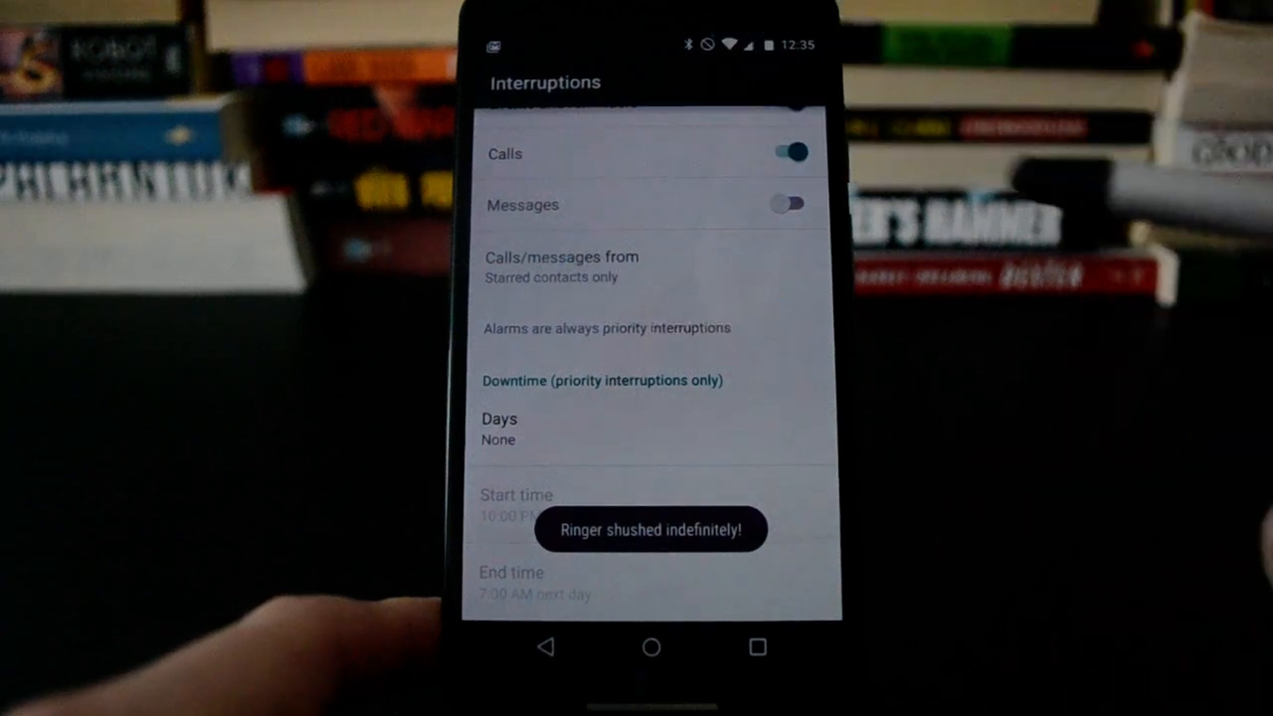
{"action": "left_click", "coordinate": [790, 204]}
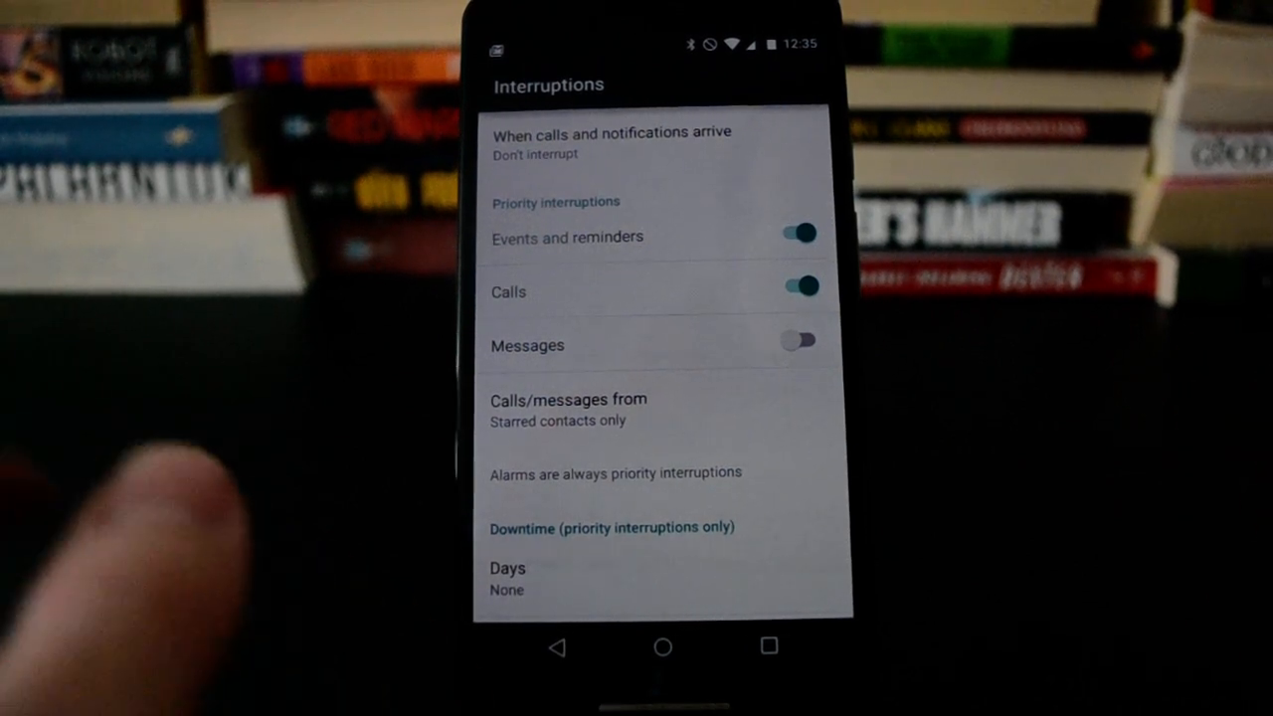
{"action": "mouse_move", "coordinate": [696, 457]}
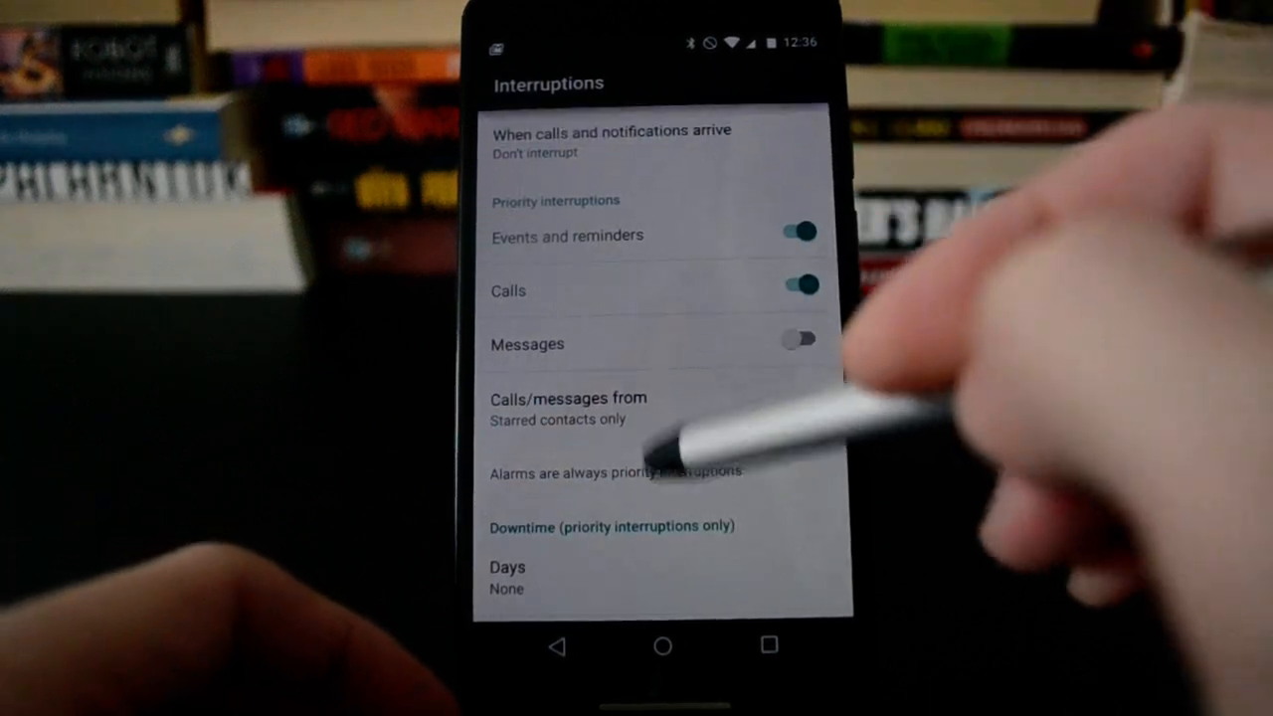
{"action": "left_click", "coordinate": [507, 578]}
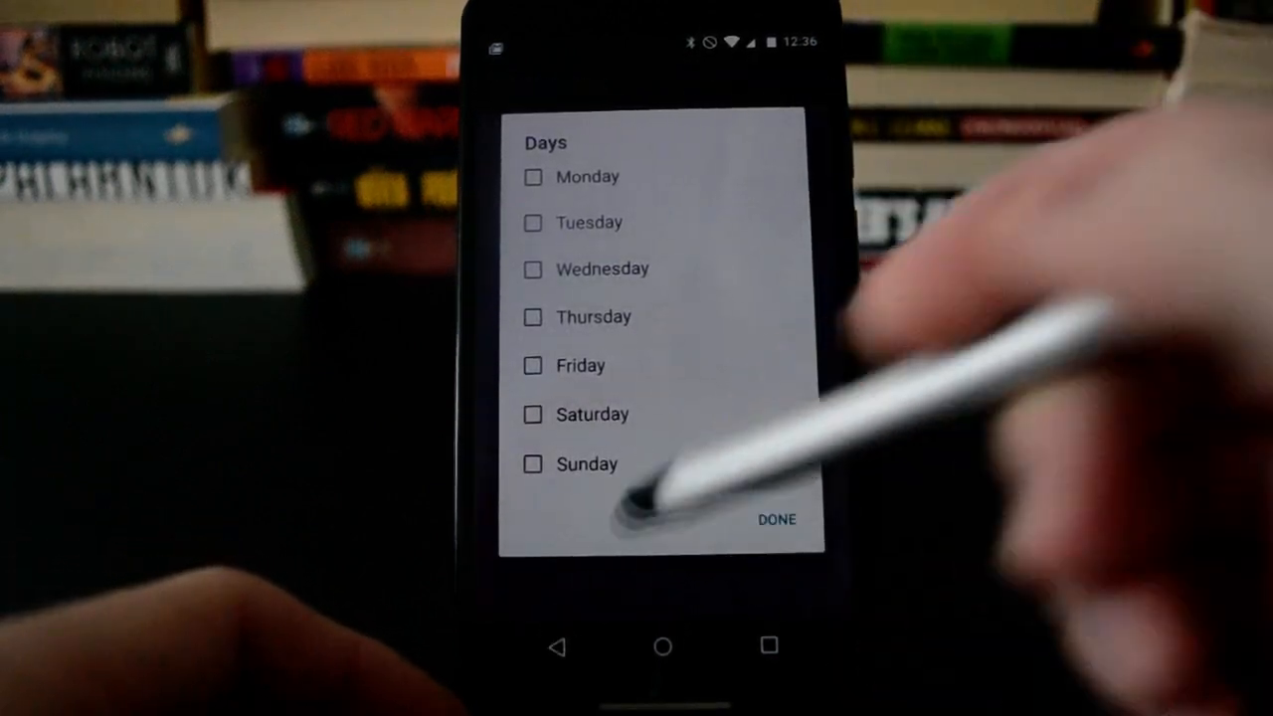